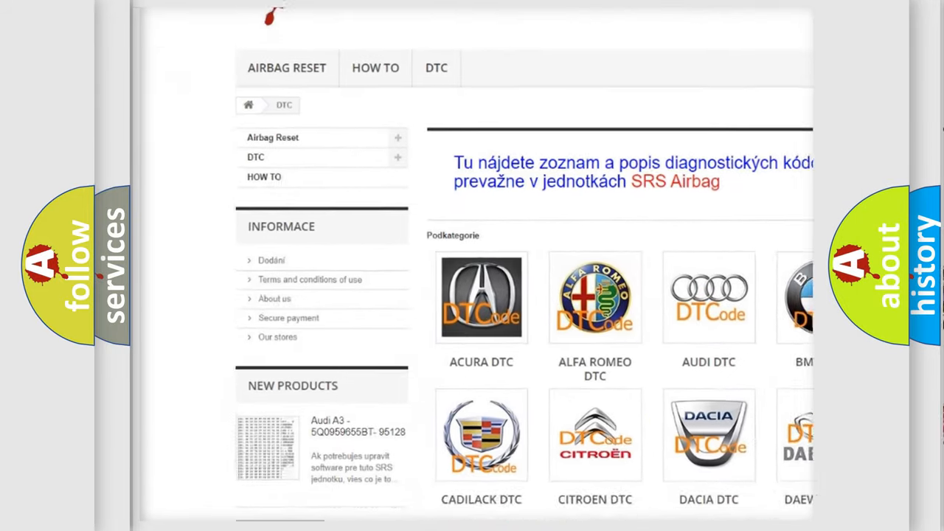
pyautogui.scroll(-3)
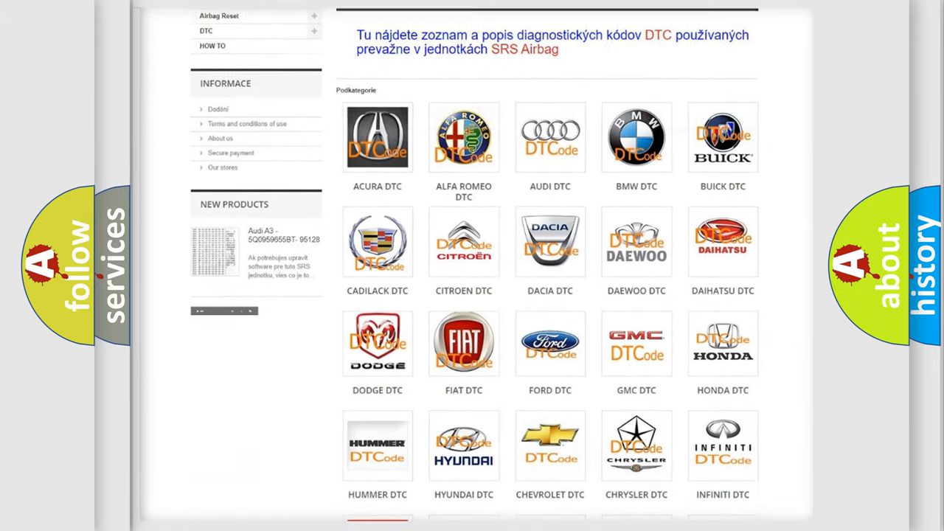
pyautogui.scroll(-3)
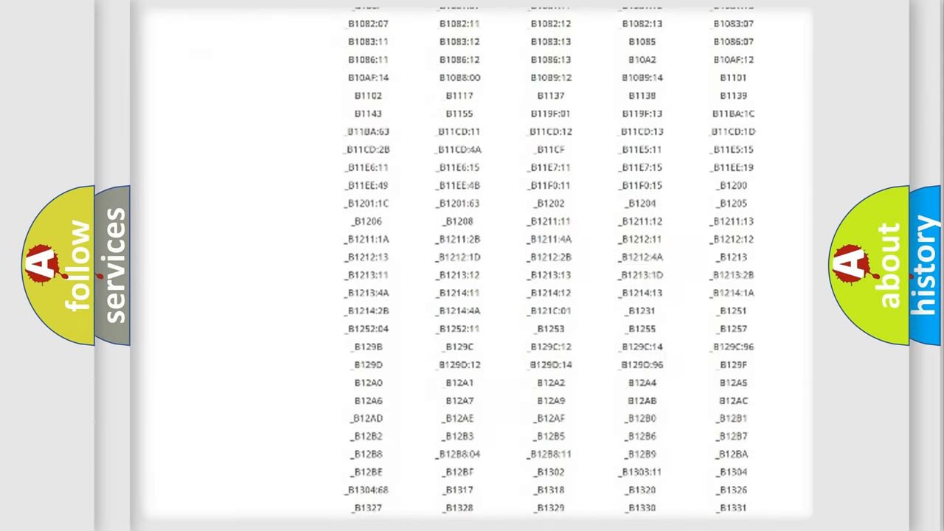
pyautogui.scroll(-3)
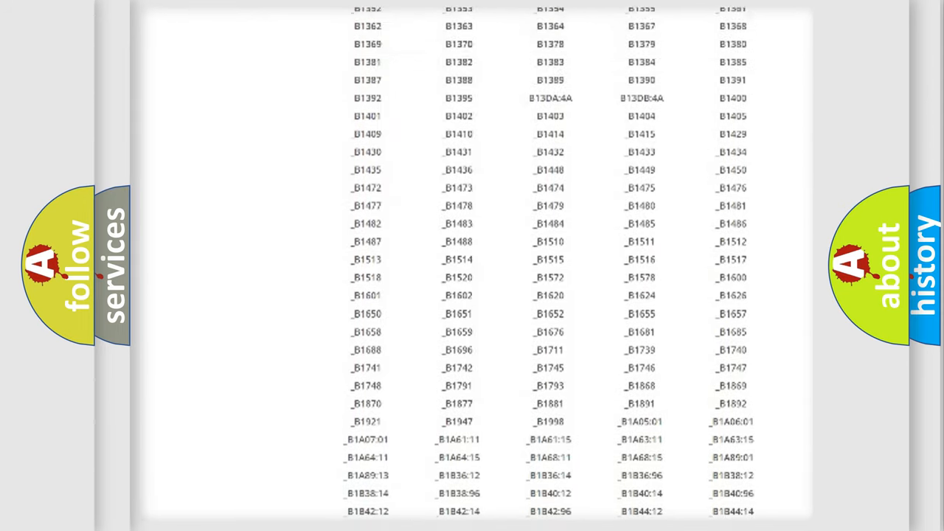